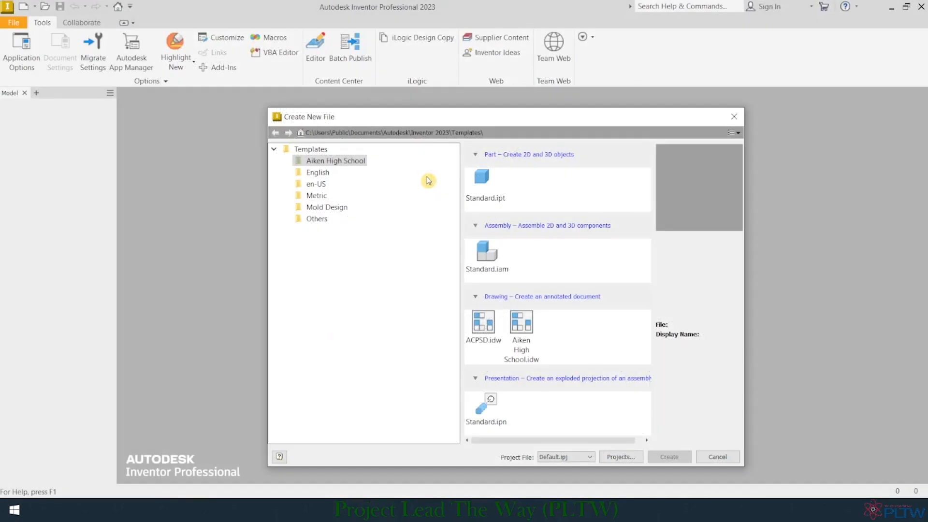
# Step: Create a new part from the Standard.ipt inch part template
pyautogui.click(483, 181)
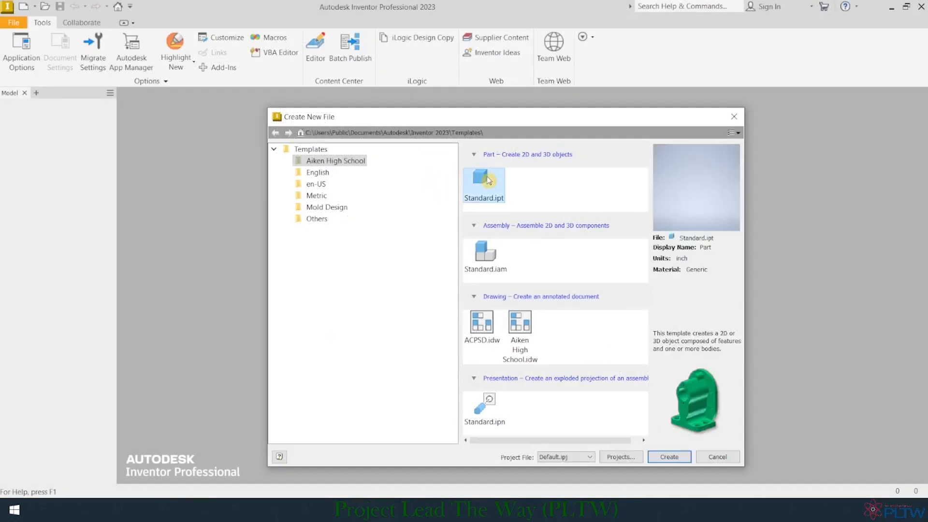
pyautogui.click(668, 454)
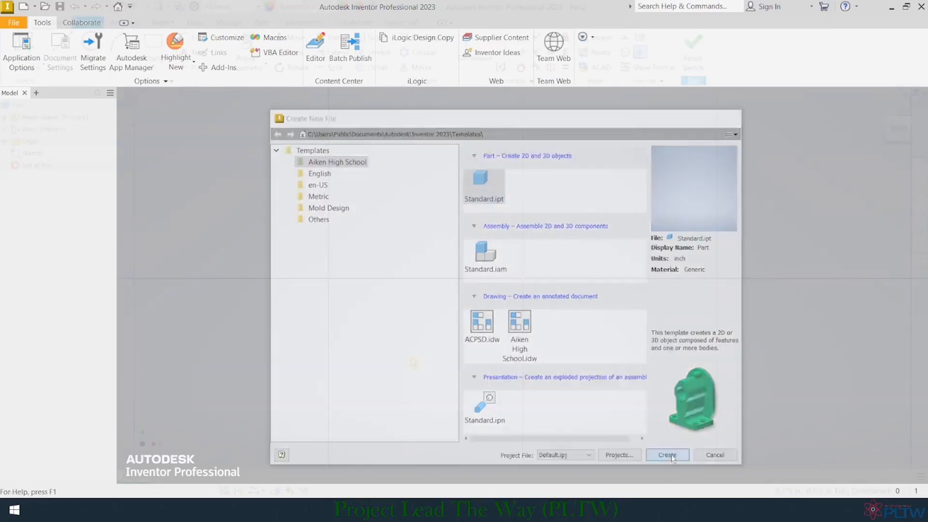
# Step: Sketch a two-point rectangle and dimension its top and right edges to 0.25 in each
pyautogui.click(665, 455)
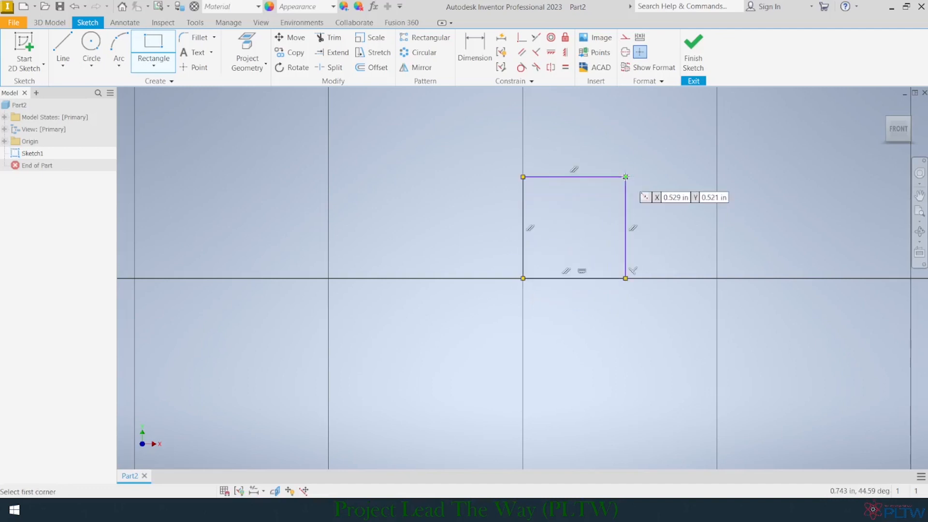
pyautogui.click(474, 45)
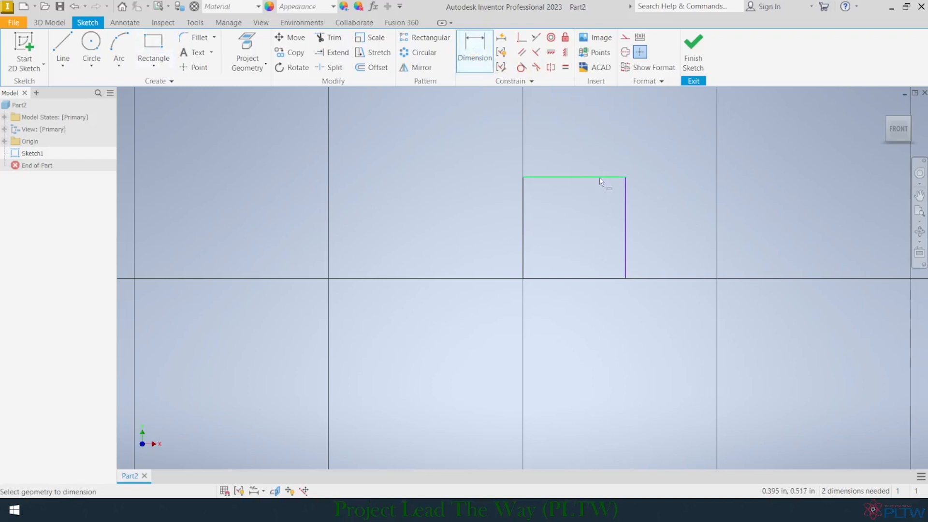
pyautogui.click(572, 179)
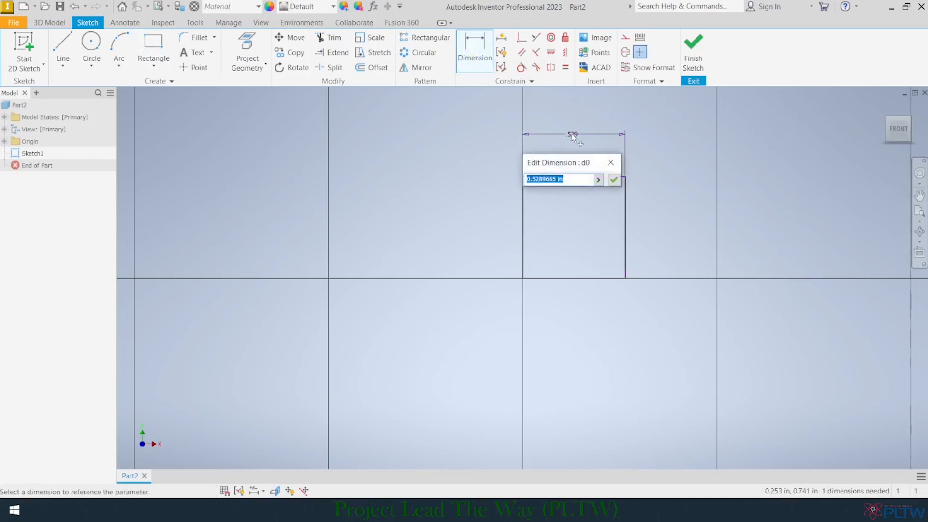
pyautogui.click(612, 179)
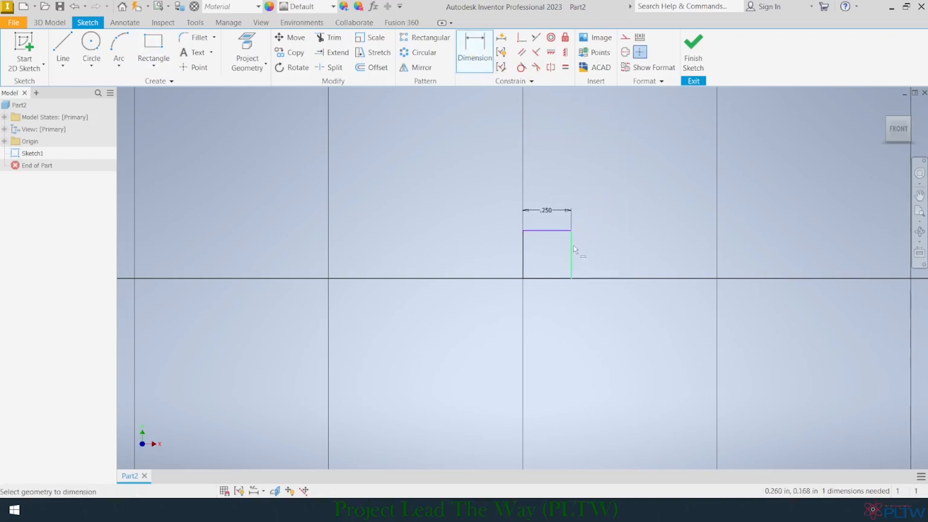
pyautogui.click(571, 248)
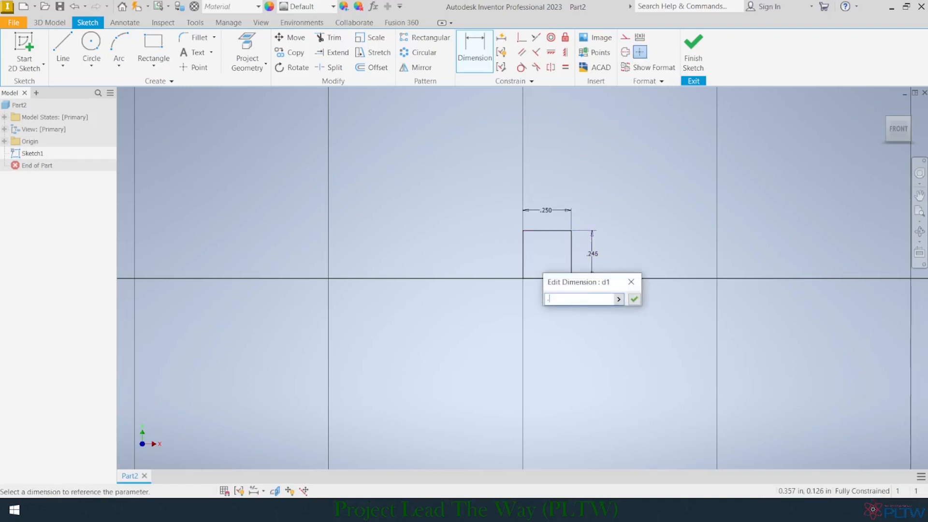
pyautogui.click(634, 299)
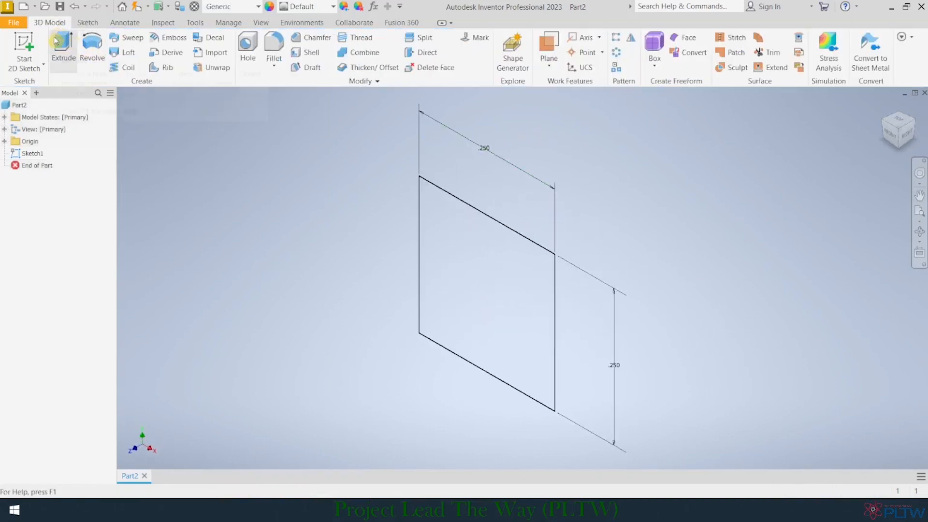
# Step: Extrude the 0.25 in square profile 7 in into the solid bar Extrusion1
pyautogui.click(63, 47)
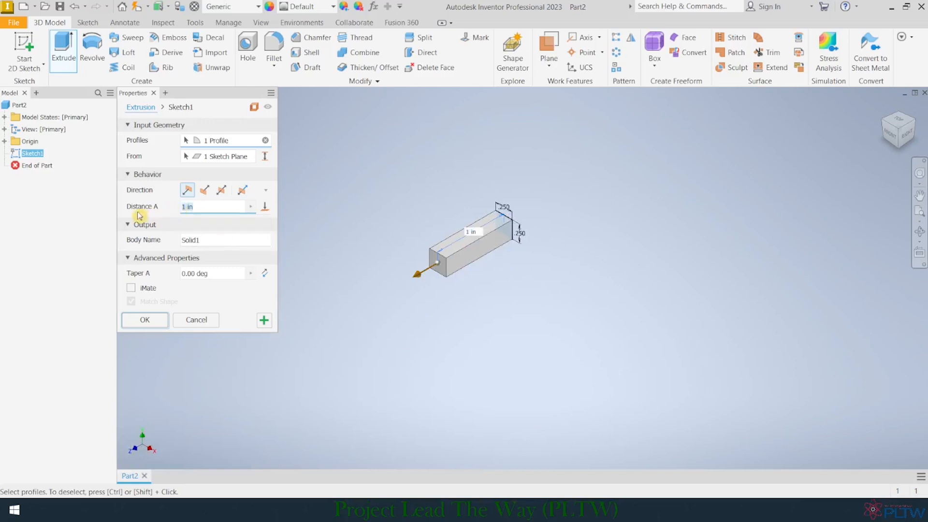
pyautogui.moveTo(172, 216)
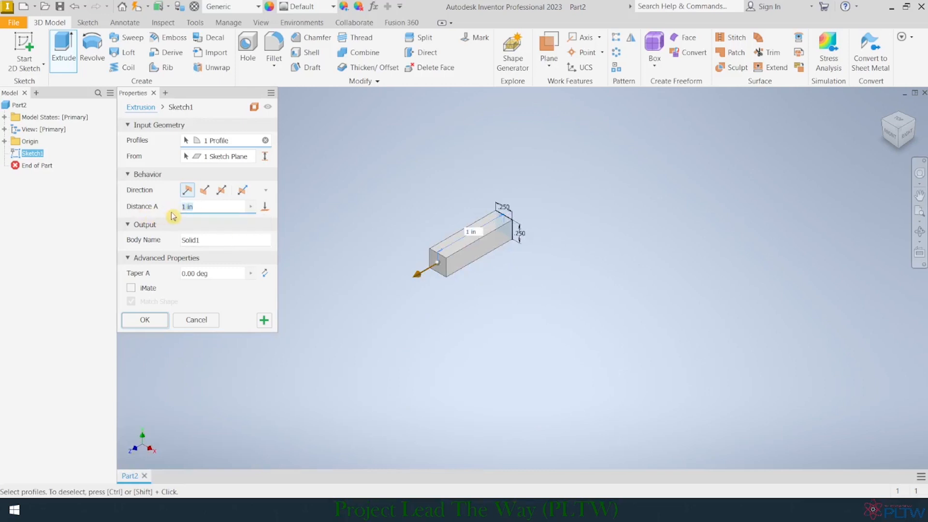
pyautogui.click(144, 319)
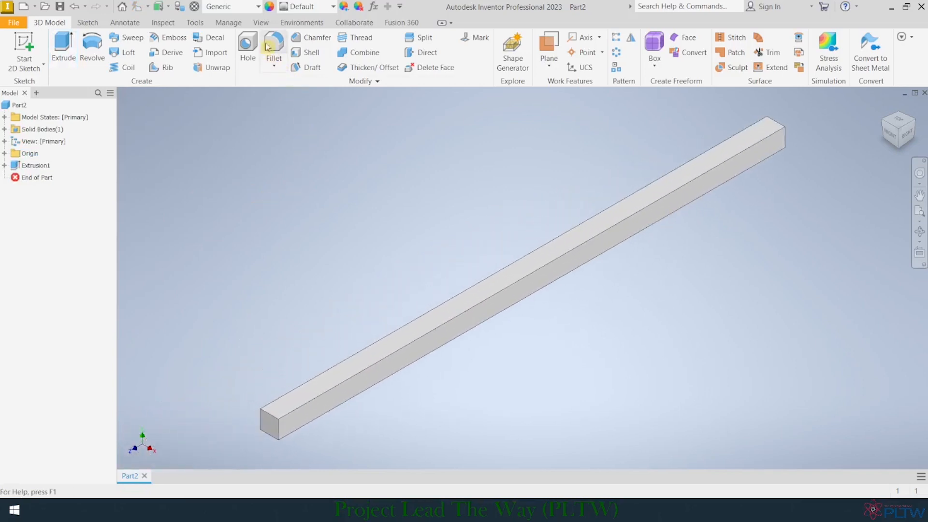
pyautogui.moveTo(231, 7)
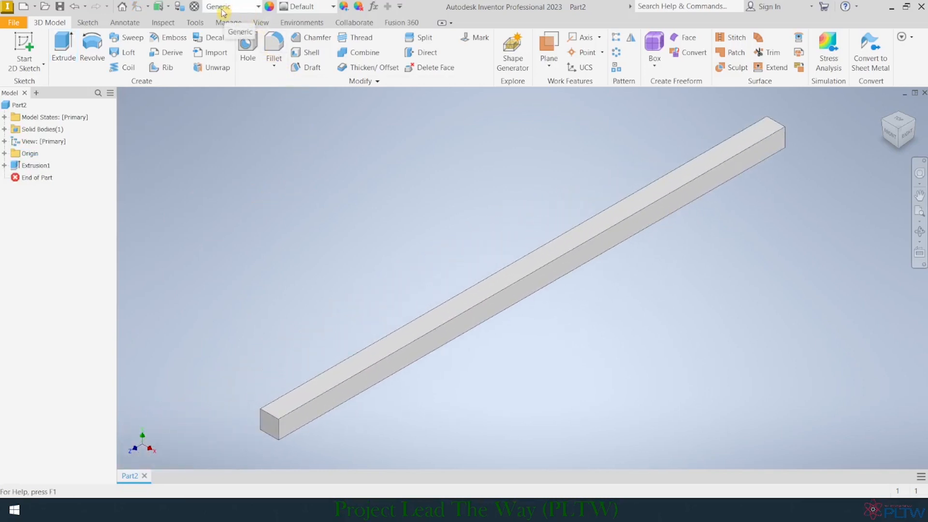
# Step: Apply Wood (Birch) material to the bar from the Material dropdown
pyautogui.click(231, 6)
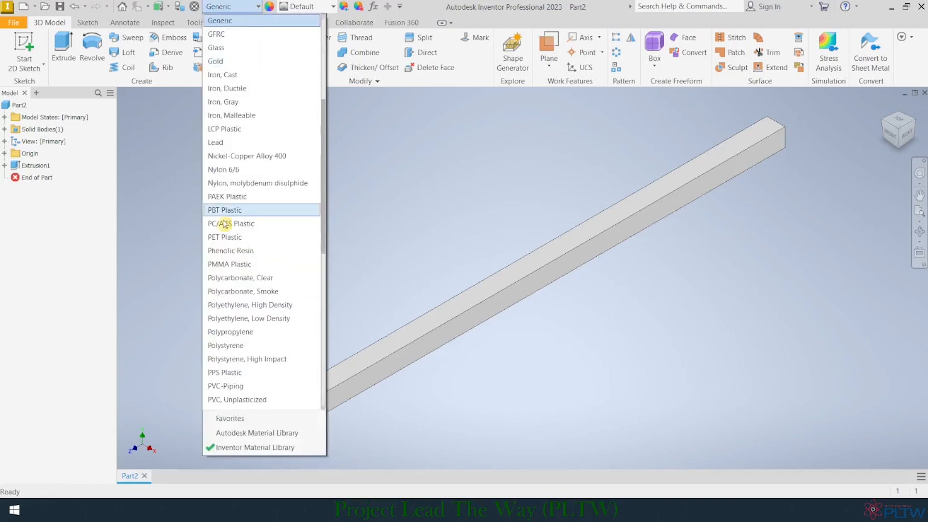
pyautogui.scroll(-3)
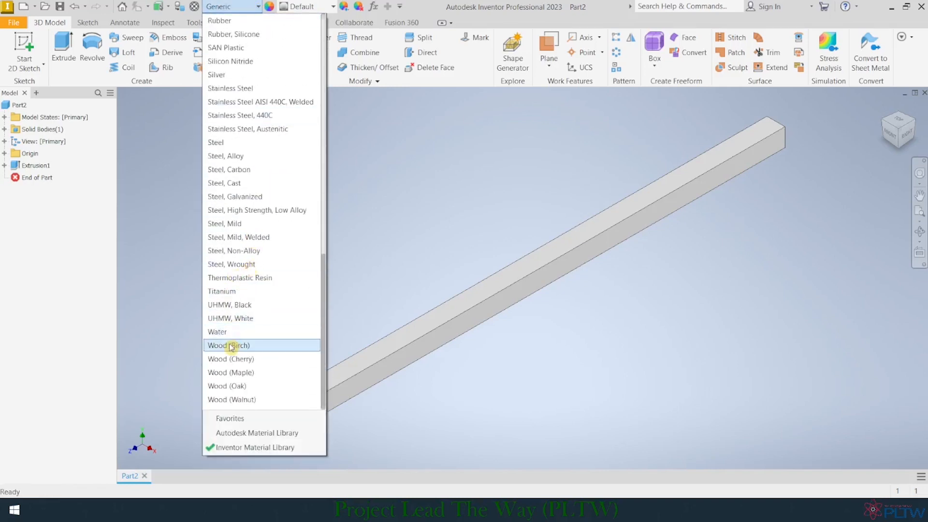
pyautogui.click(228, 345)
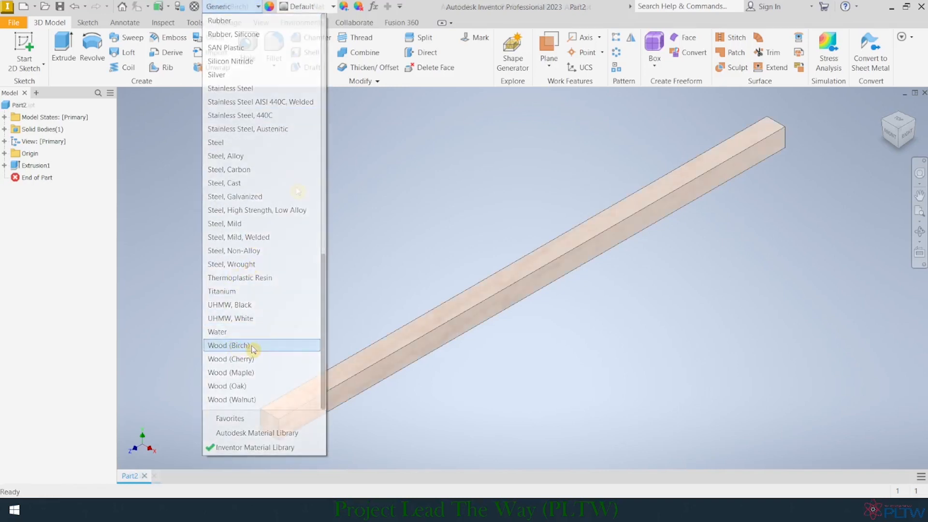
pyautogui.click(229, 345)
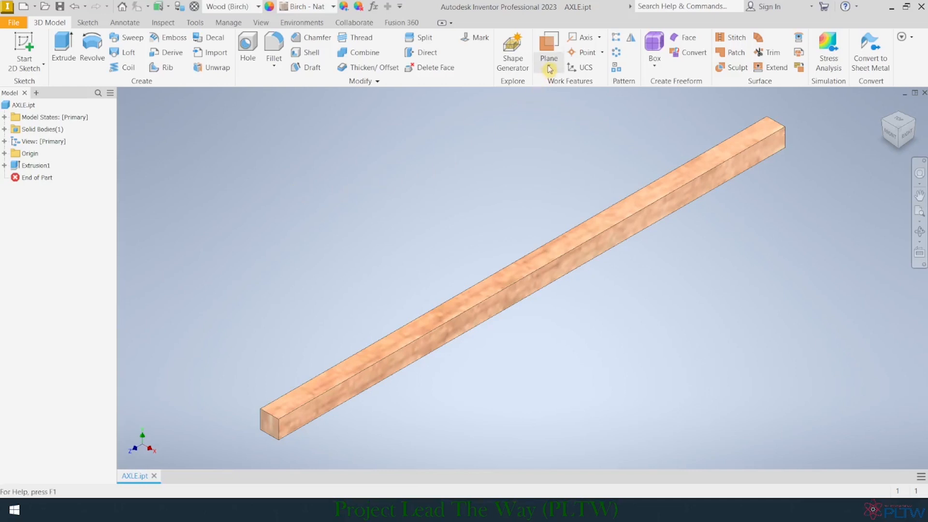
# Step: Create Work Plane1 and Work Plane2 as midplanes between the bar's opposite faces
pyautogui.click(547, 66)
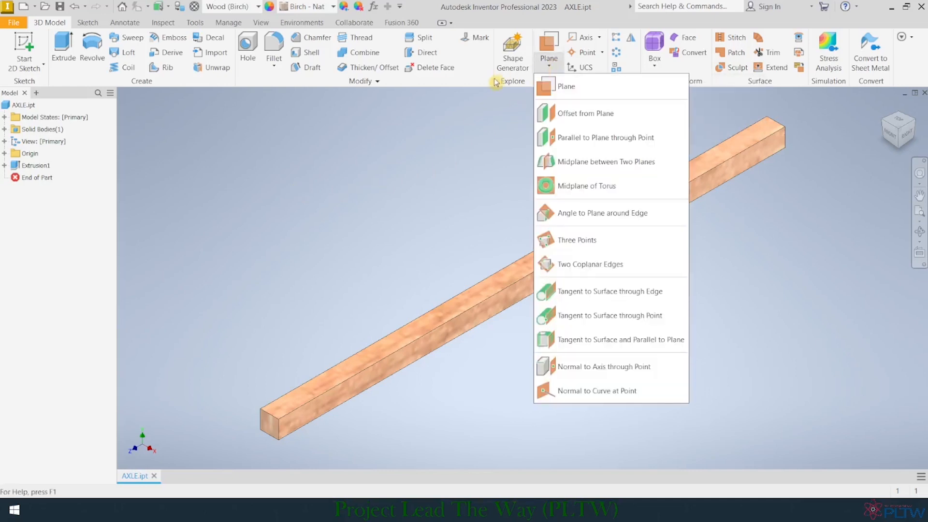
pyautogui.moveTo(604, 161)
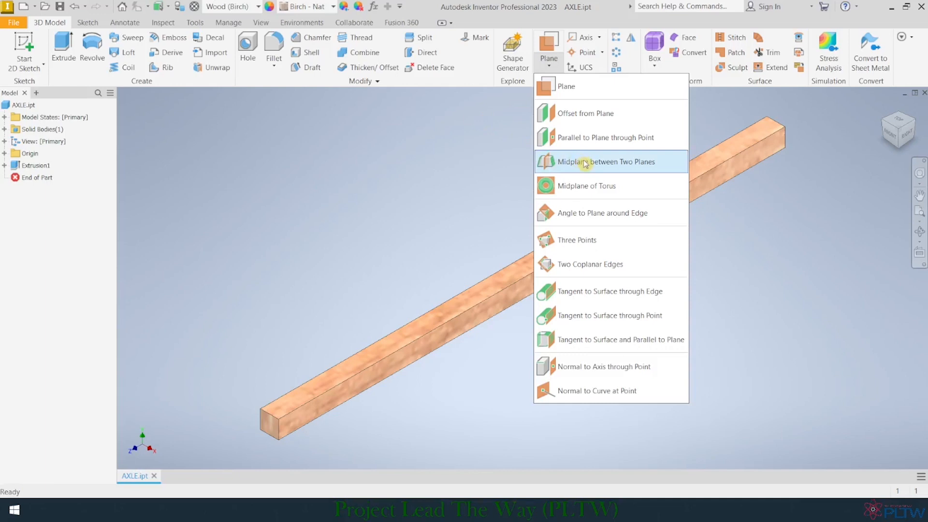
pyautogui.click(603, 161)
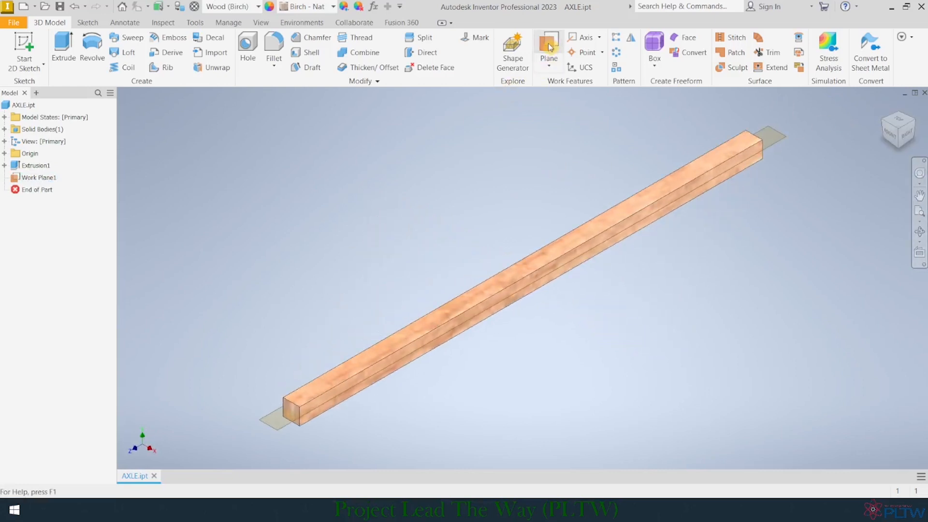
pyautogui.click(547, 52)
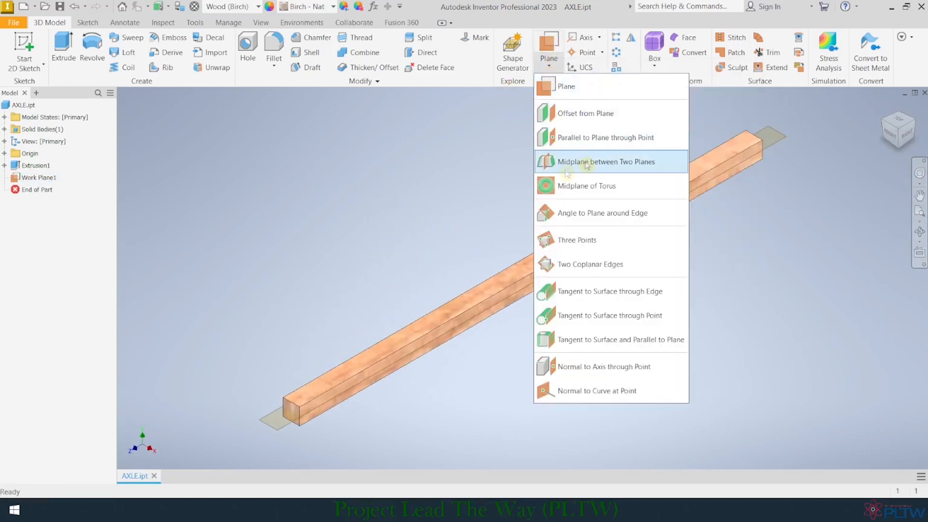
pyautogui.click(605, 161)
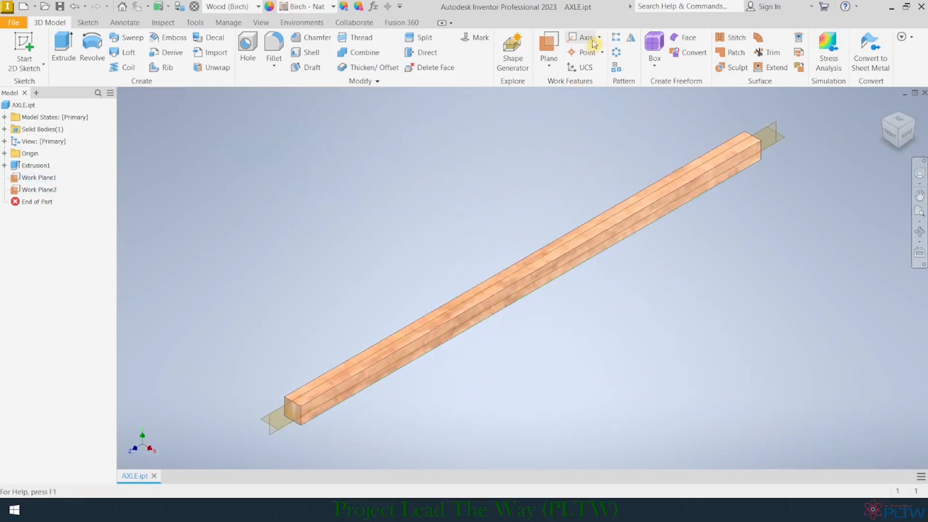
pyautogui.moveTo(601, 37)
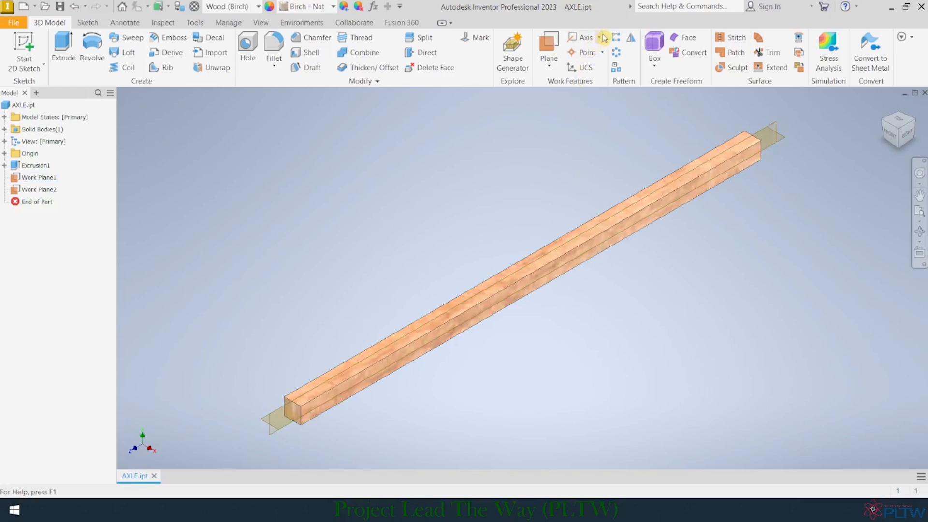
pyautogui.click(598, 37)
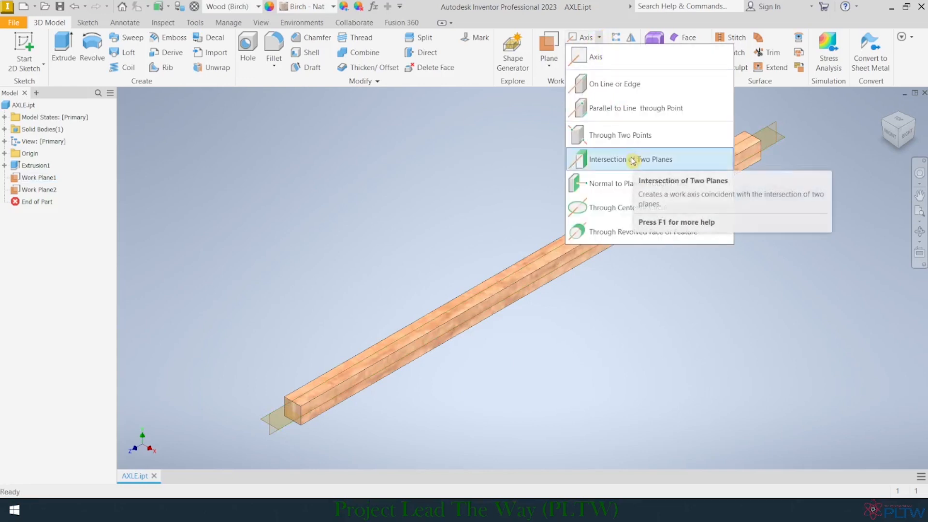